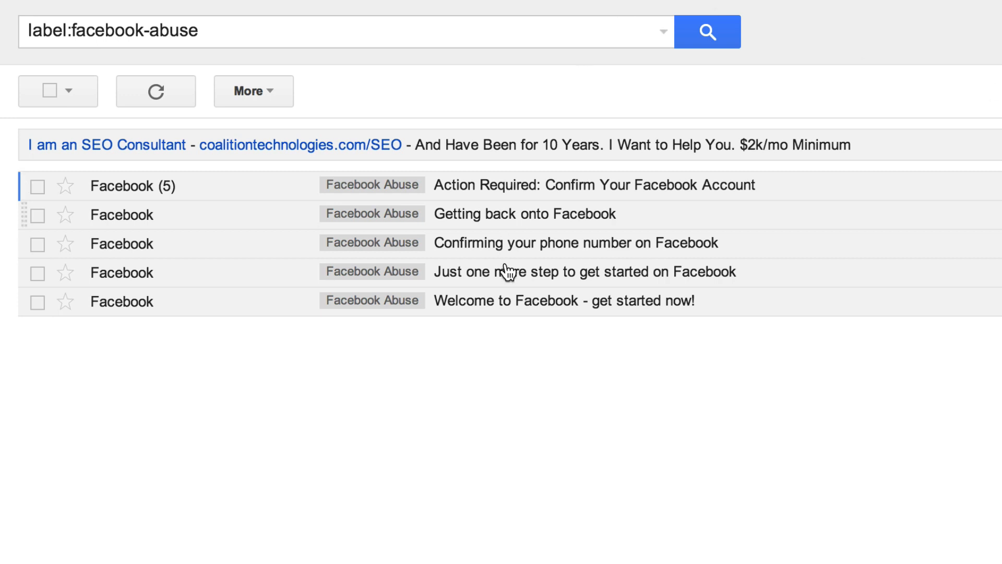
- Open the 'Welcome to Facebook - get started now!' email and follow its 'Please let us know.' link
click(565, 300)
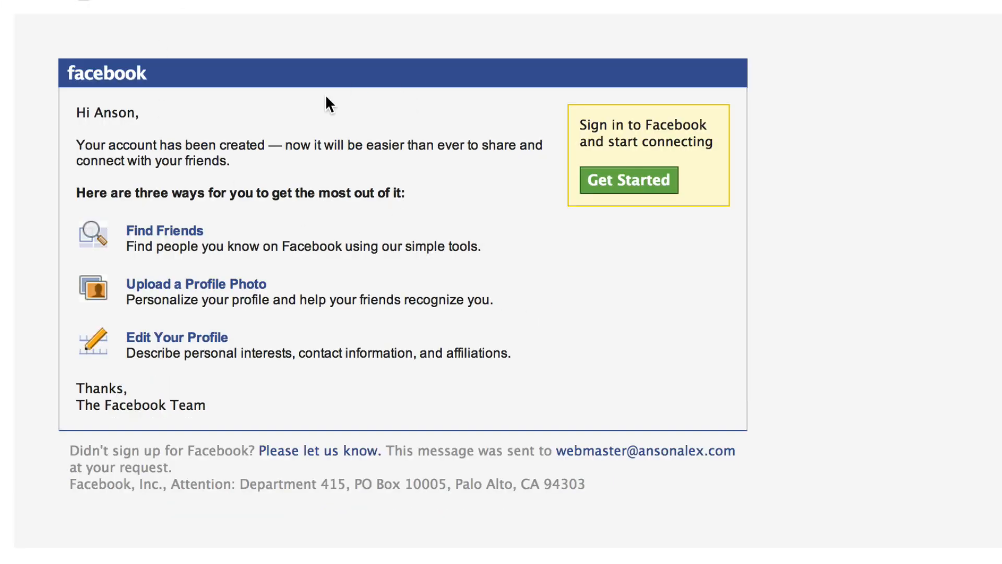
mouse_move(400, 80)
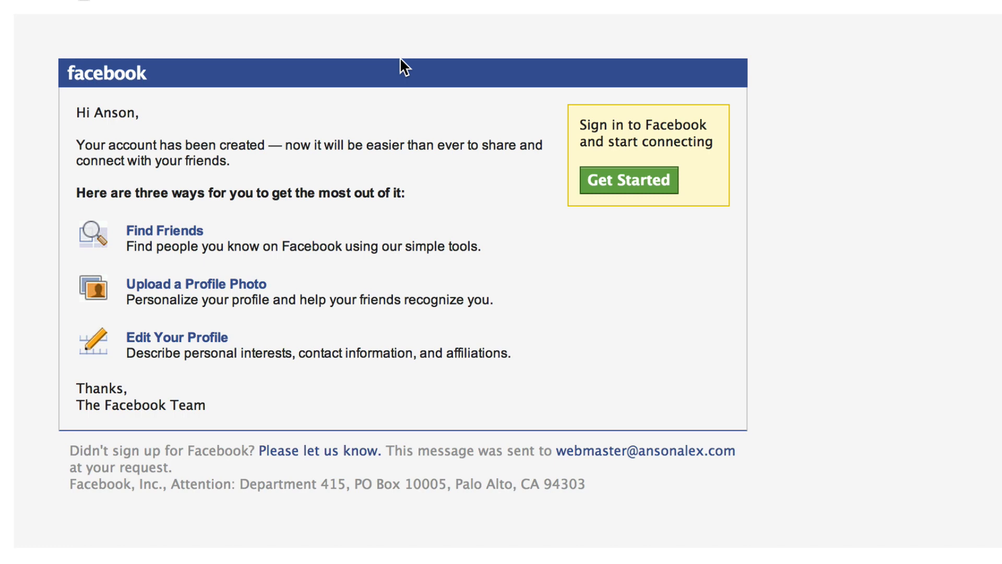
mouse_move(136, 416)
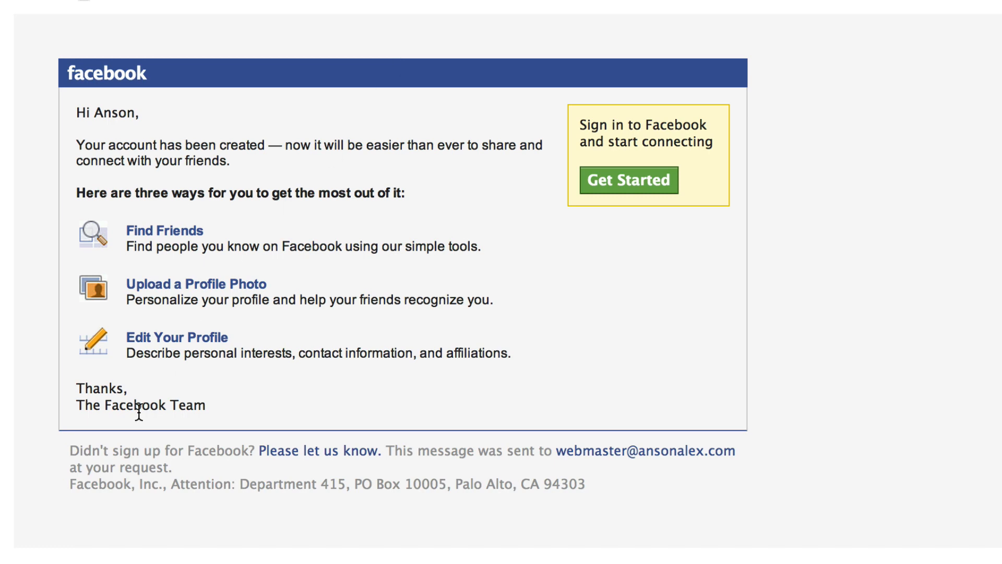
mouse_move(302, 473)
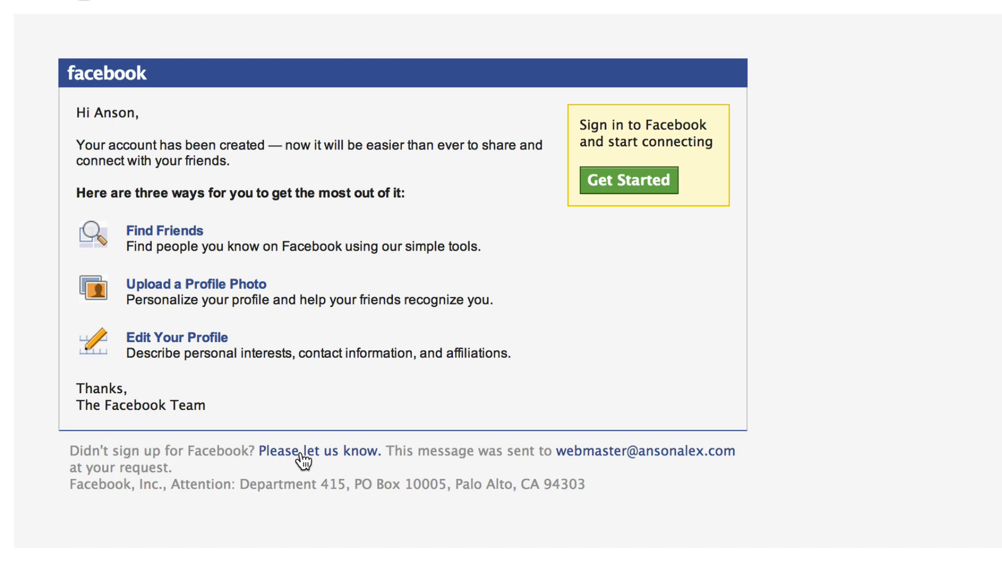
click(323, 451)
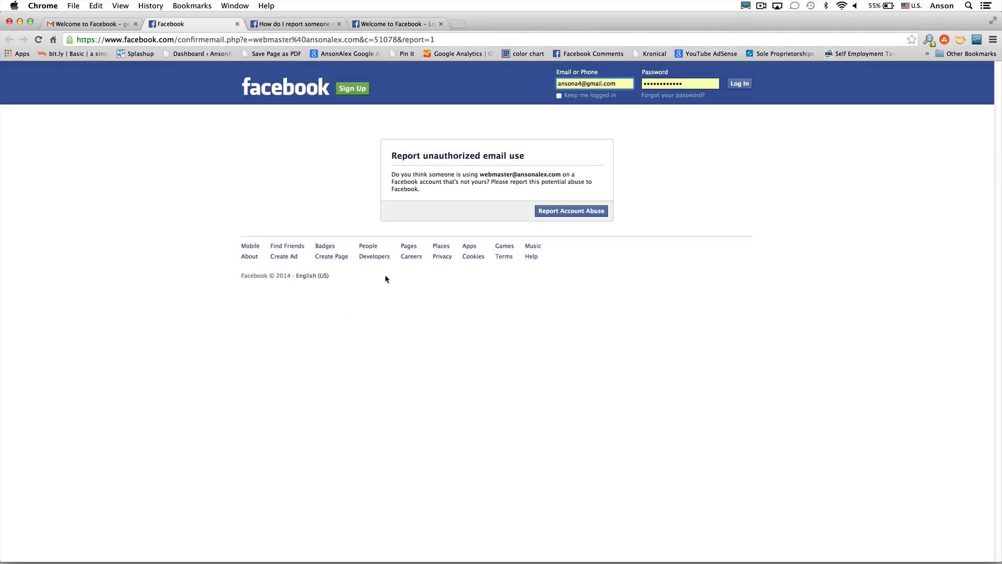
mouse_move(477, 208)
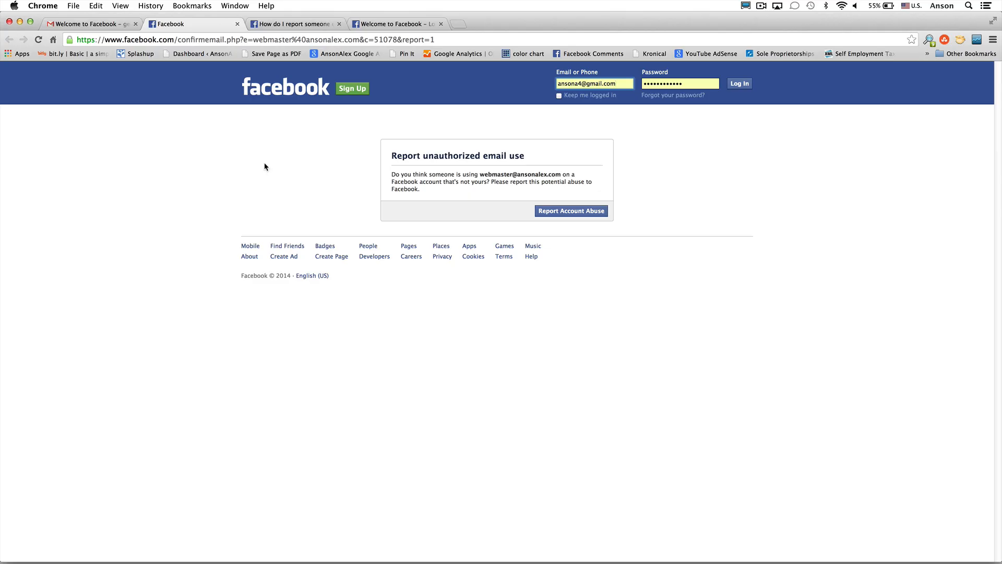
mouse_move(229, 76)
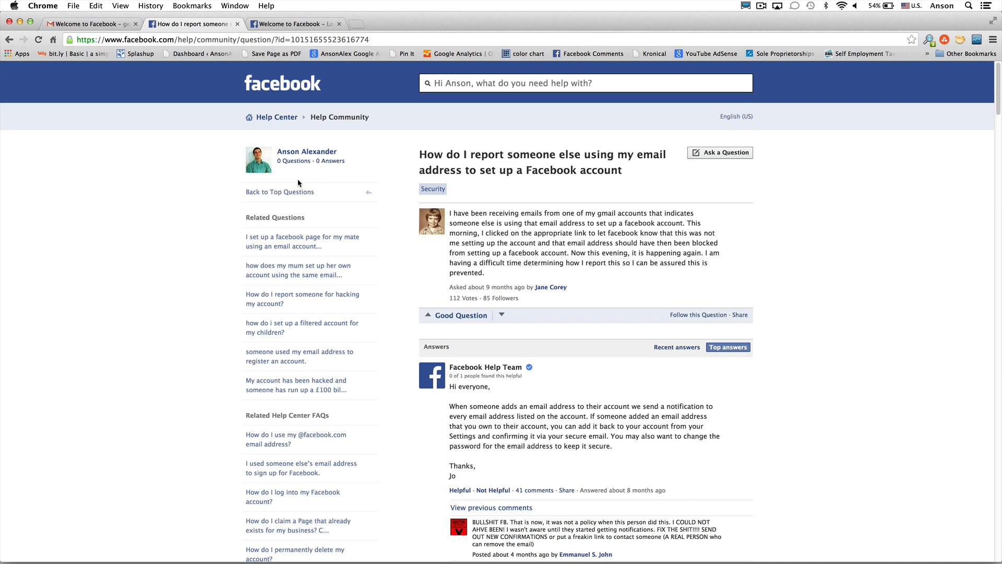
mouse_move(543, 153)
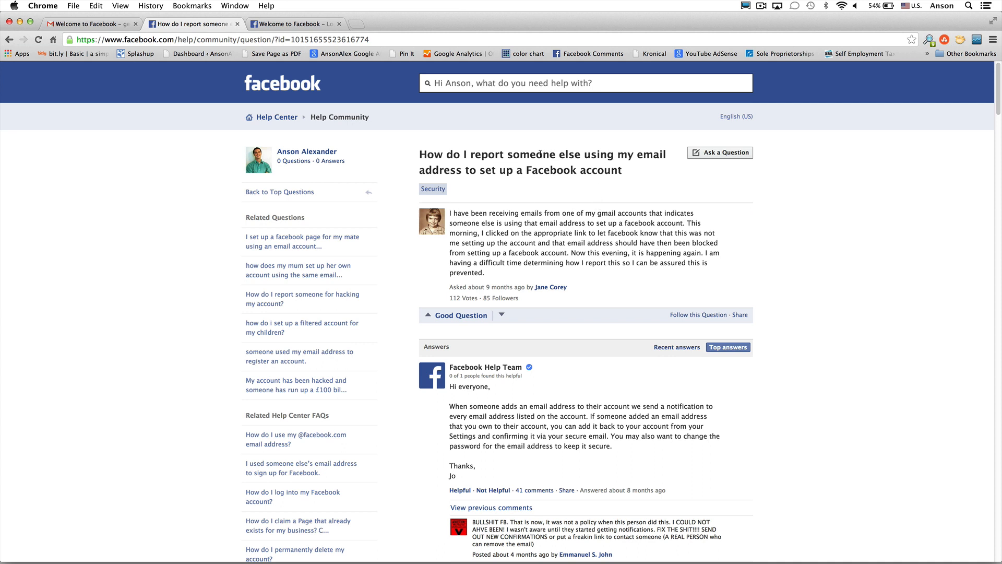
mouse_move(816, 317)
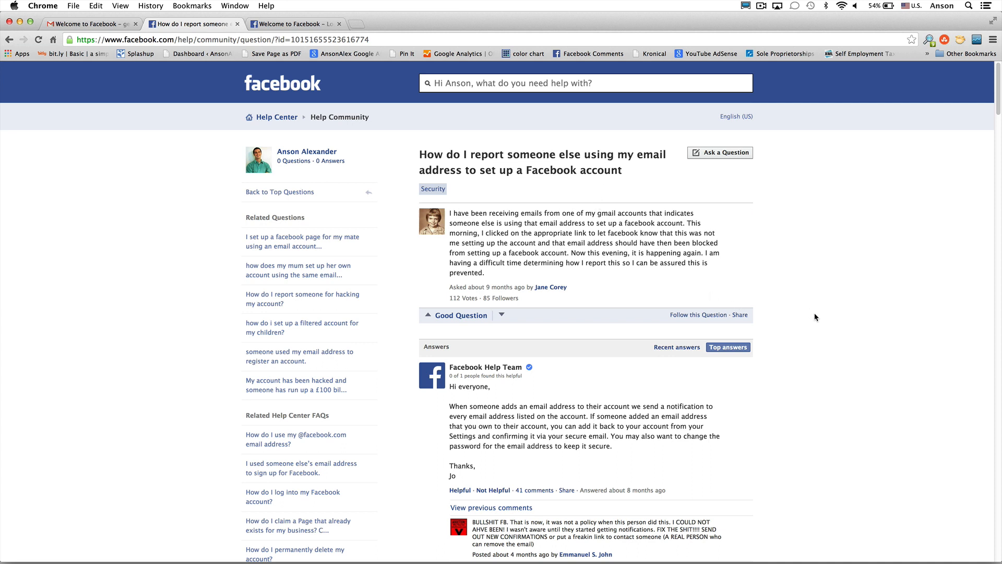
- Scroll through the Help Community answers and comments about someone using your email
scroll(down, 3)
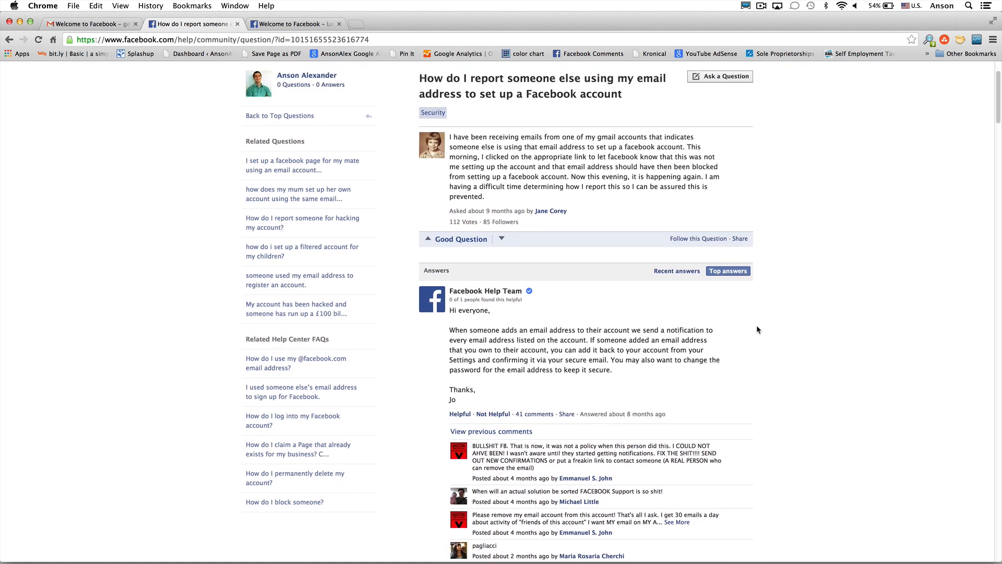
mouse_move(795, 371)
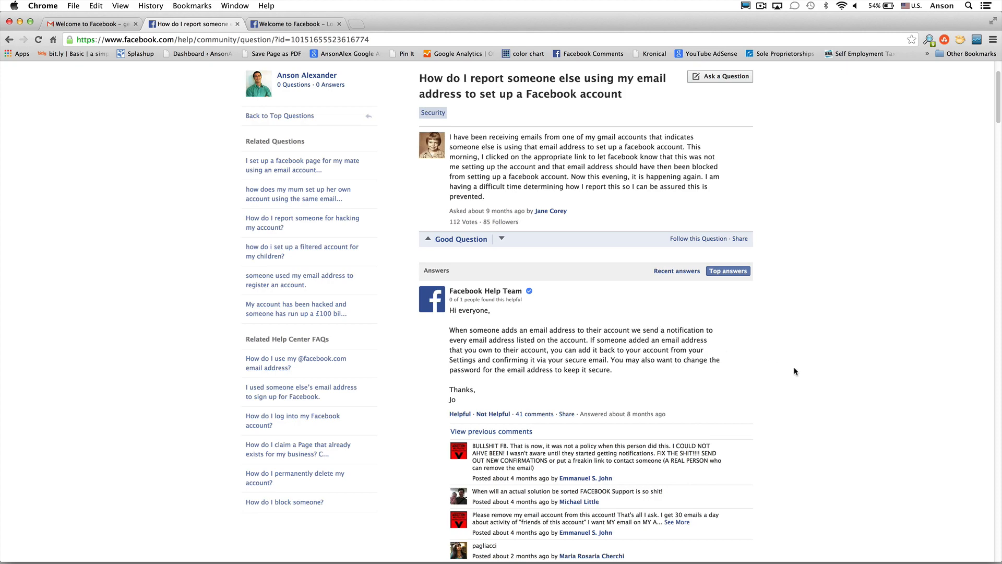
scroll(down, 3)
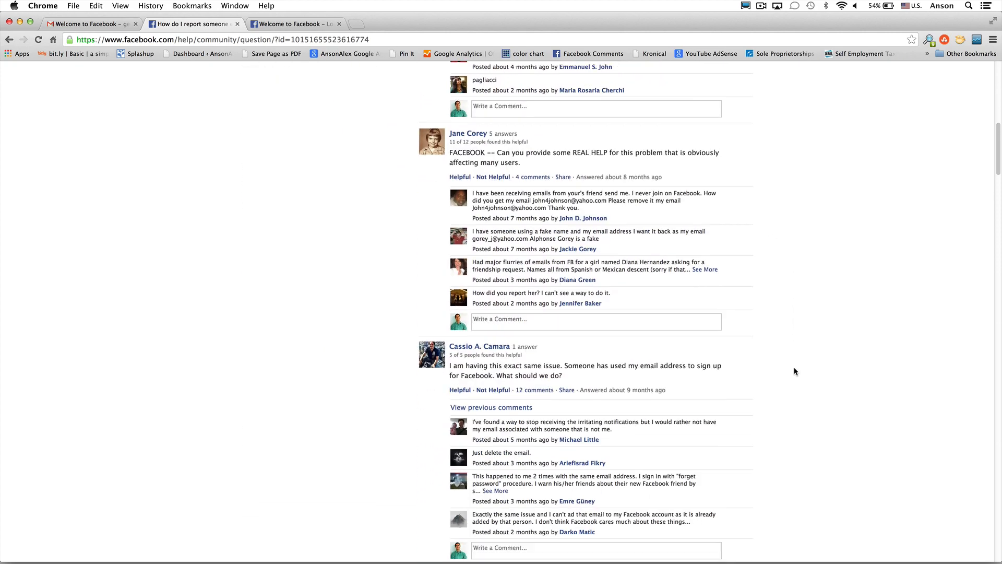
scroll(down, 3)
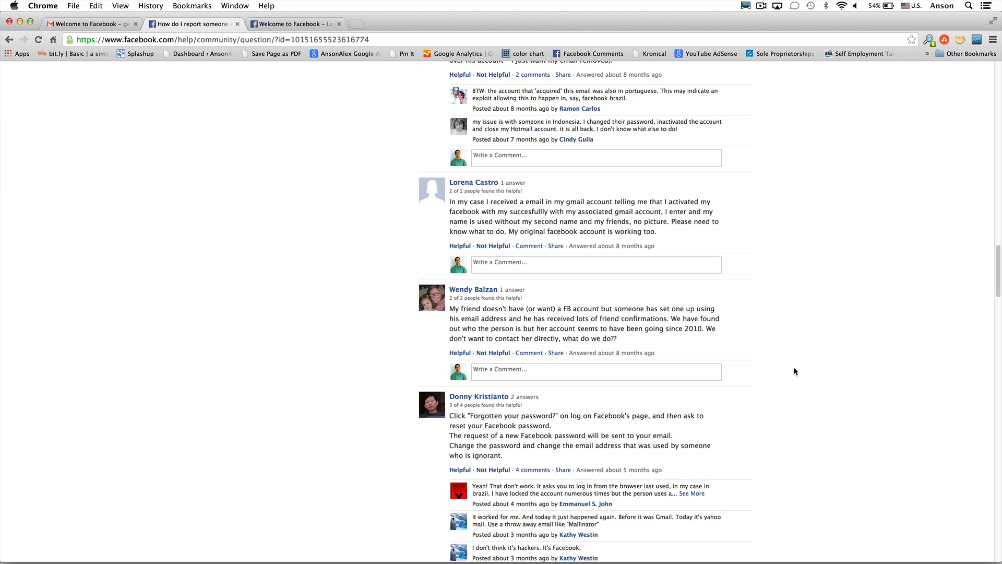
scroll(down, 3)
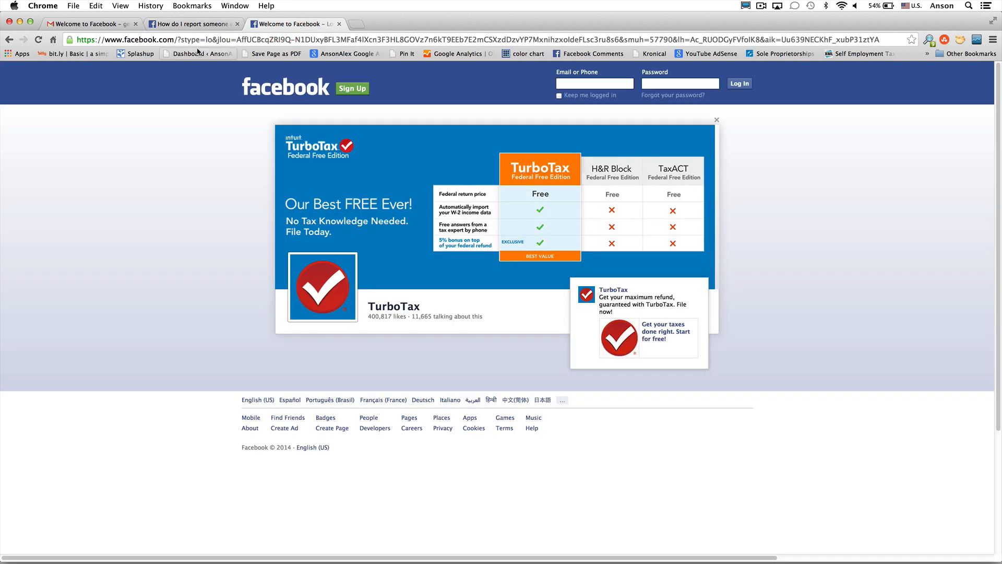
- Enter 'webmaster' in the login email field and start 'Forgot your password?' recovery
click(593, 83)
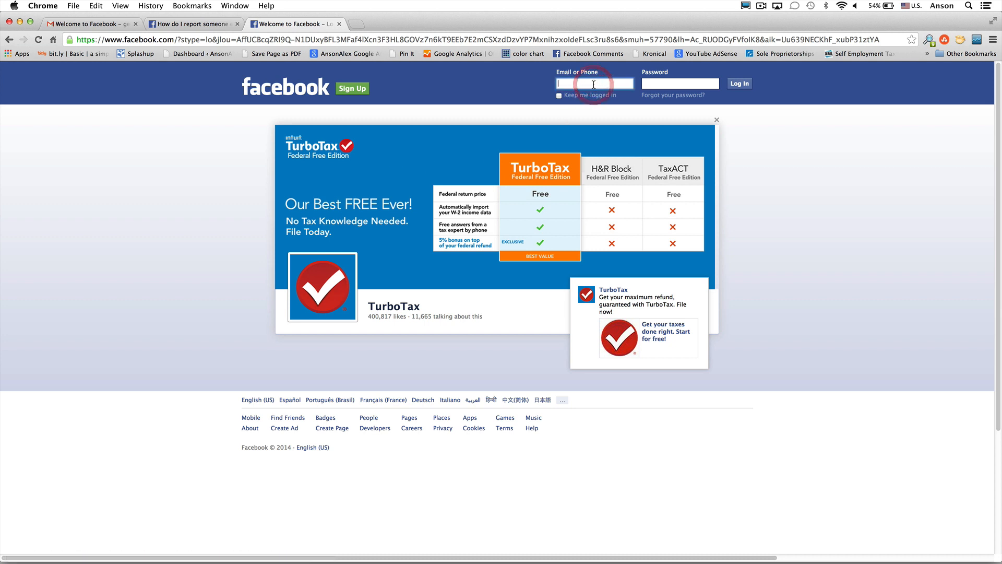
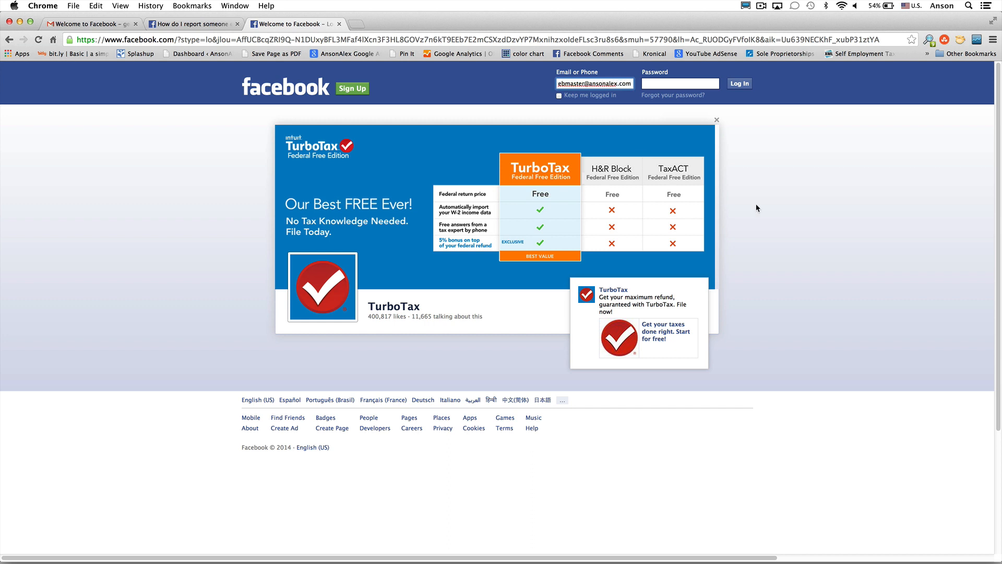
mouse_move(595, 72)
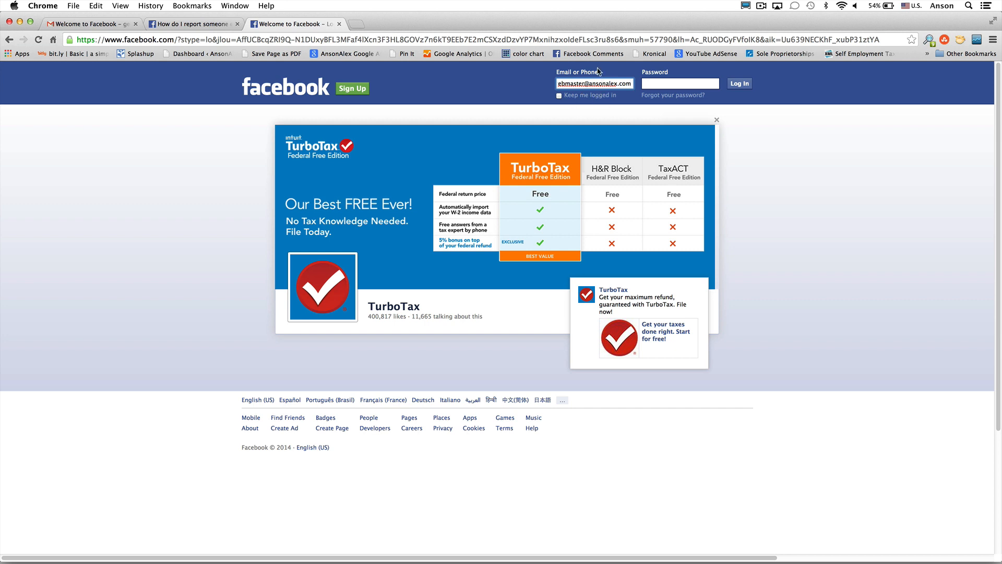
mouse_move(674, 100)
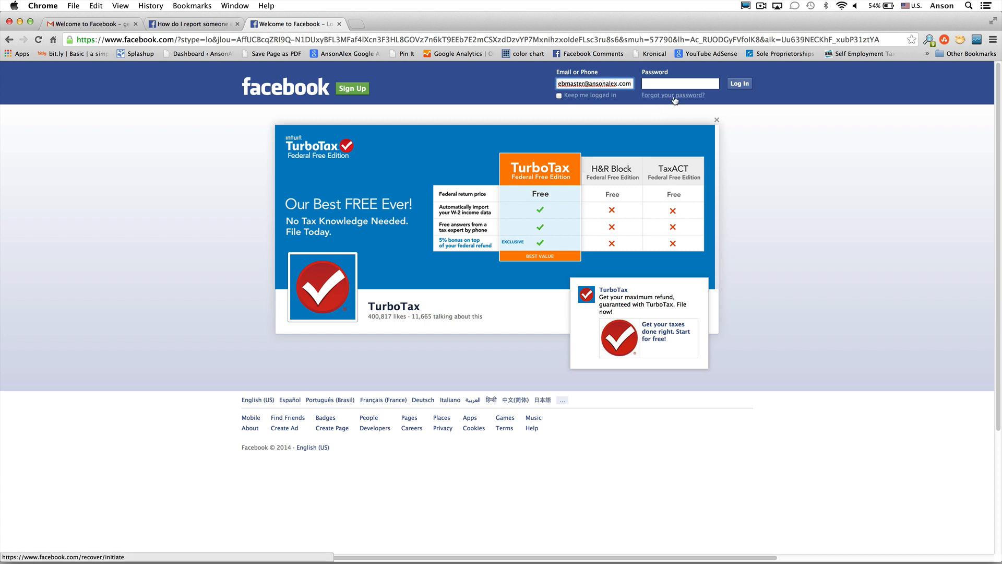
click(672, 95)
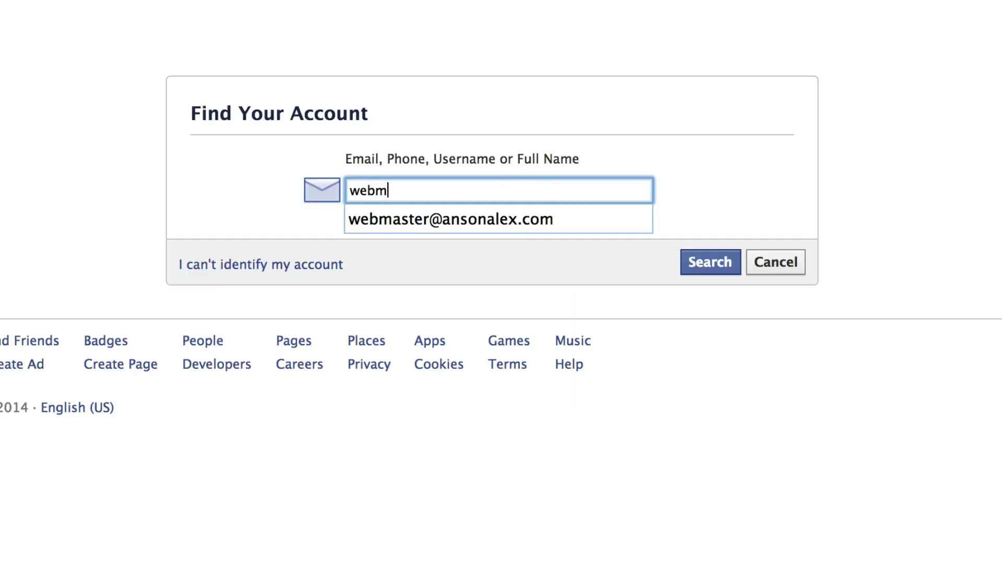
- Search recovery for the suggested email, get no results, and begin retyping 'webm'
click(709, 261)
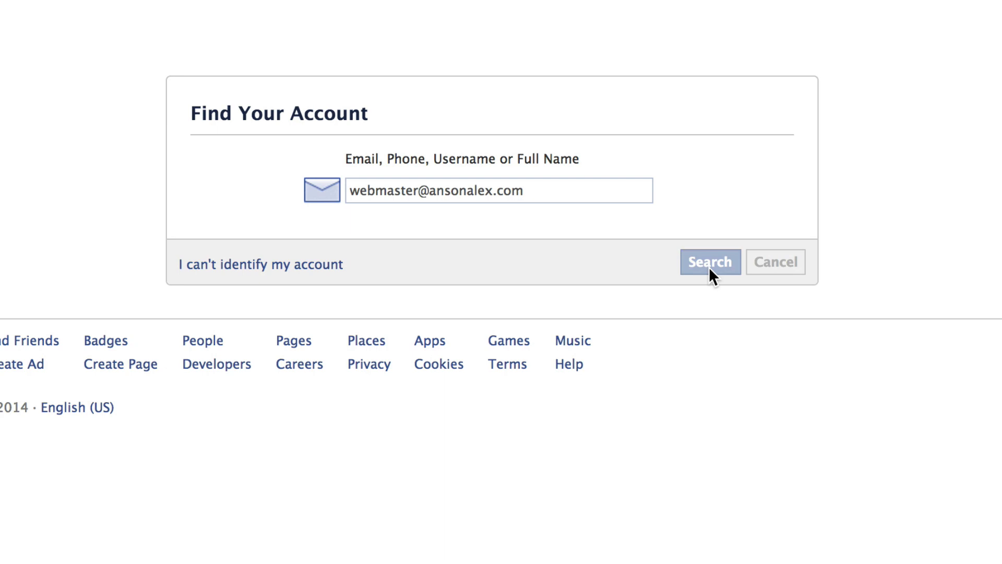
click(709, 261)
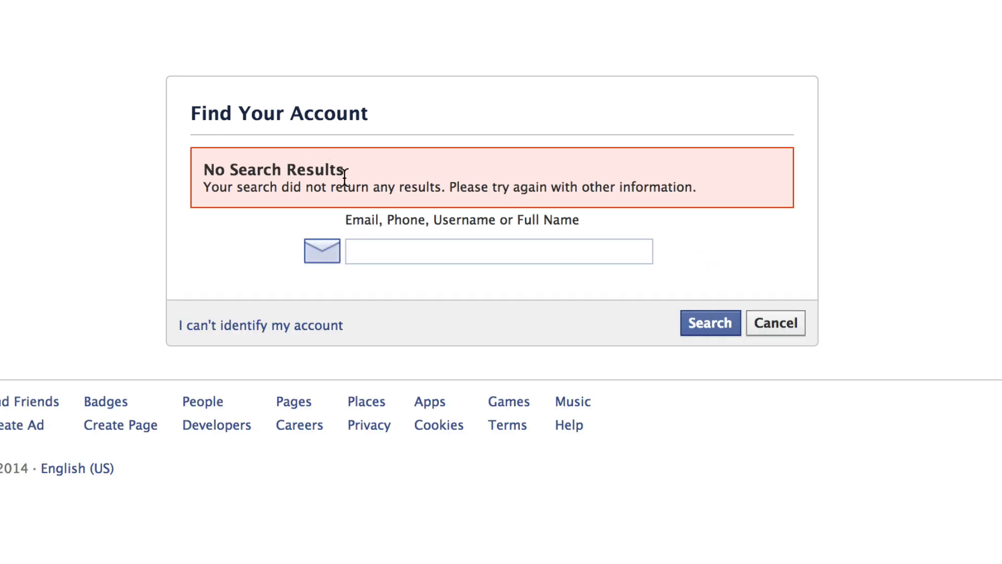
click(457, 250)
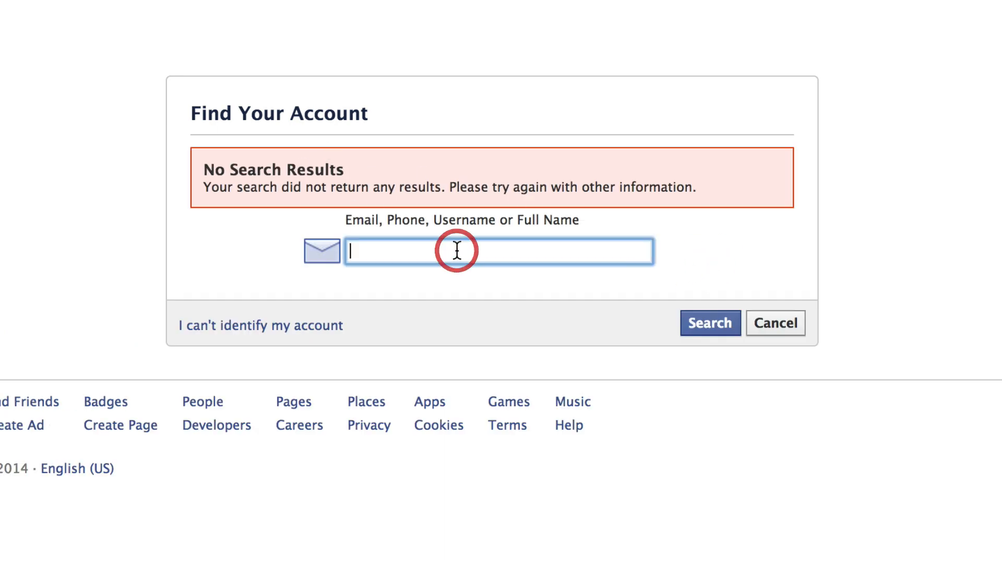
text(webm)
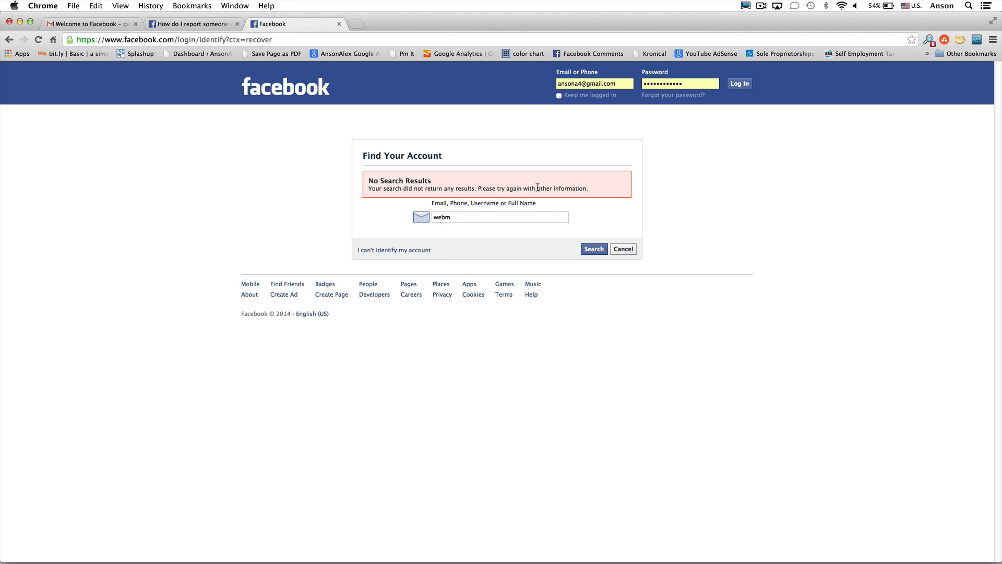
mouse_move(543, 187)
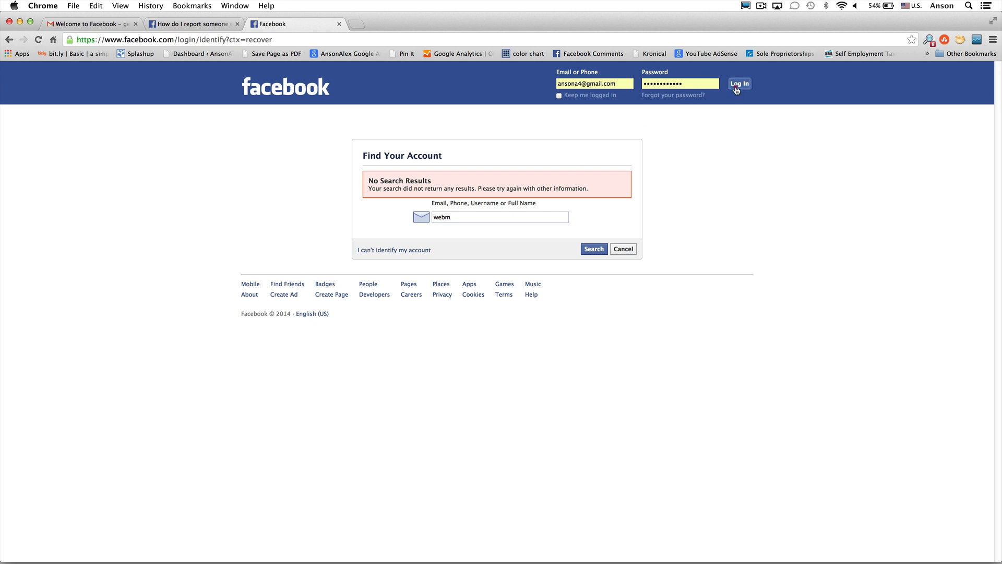
- Log in to the personal account and choose Settings from the account menu
click(739, 83)
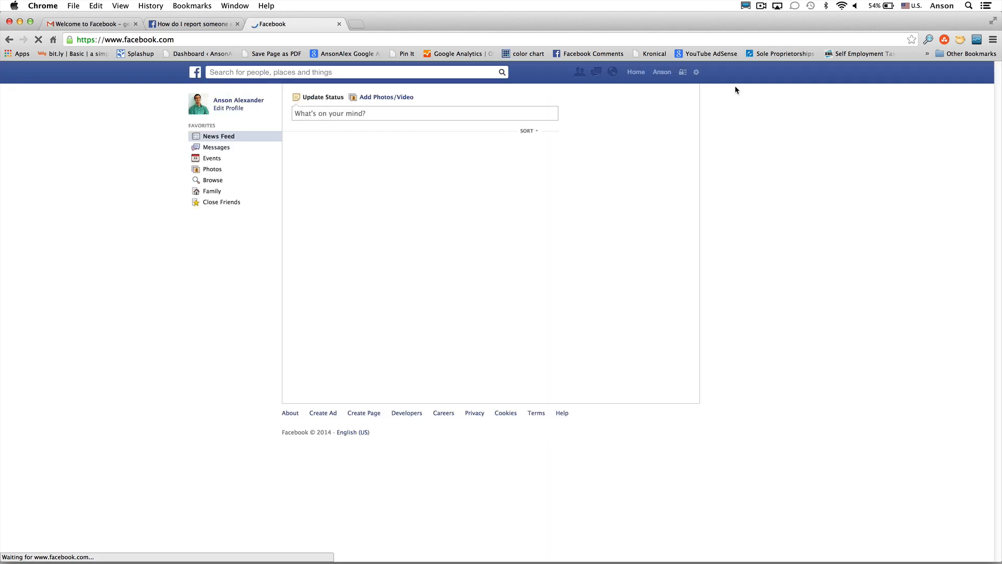
click(696, 72)
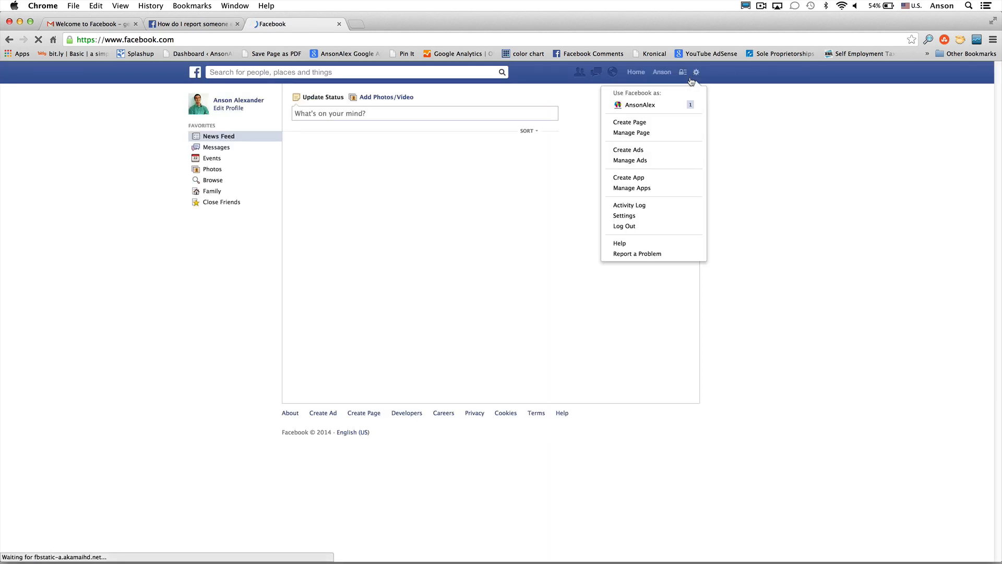
click(624, 215)
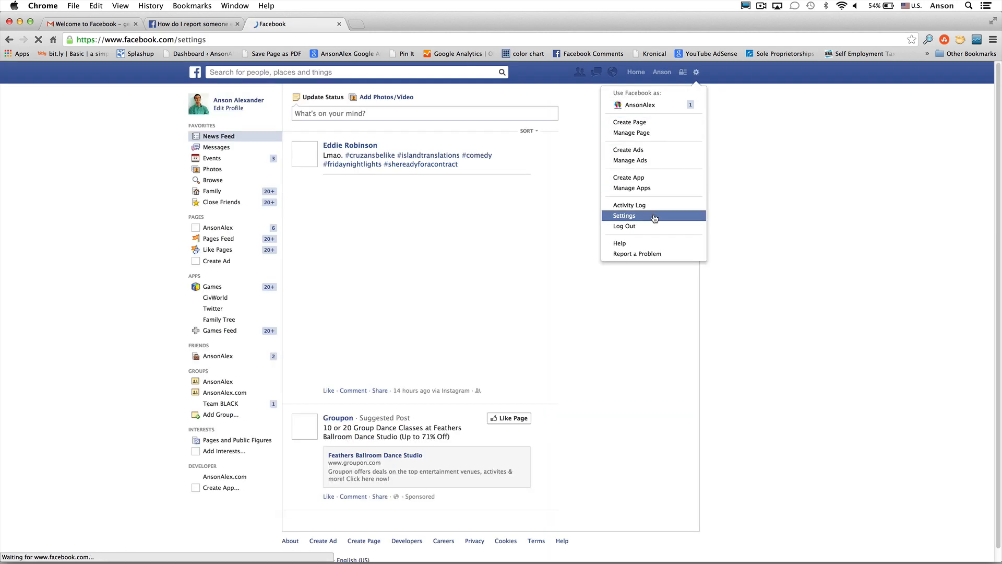
- Open the Password edit fields, then discard them unsaved to reach the Email settings
click(624, 216)
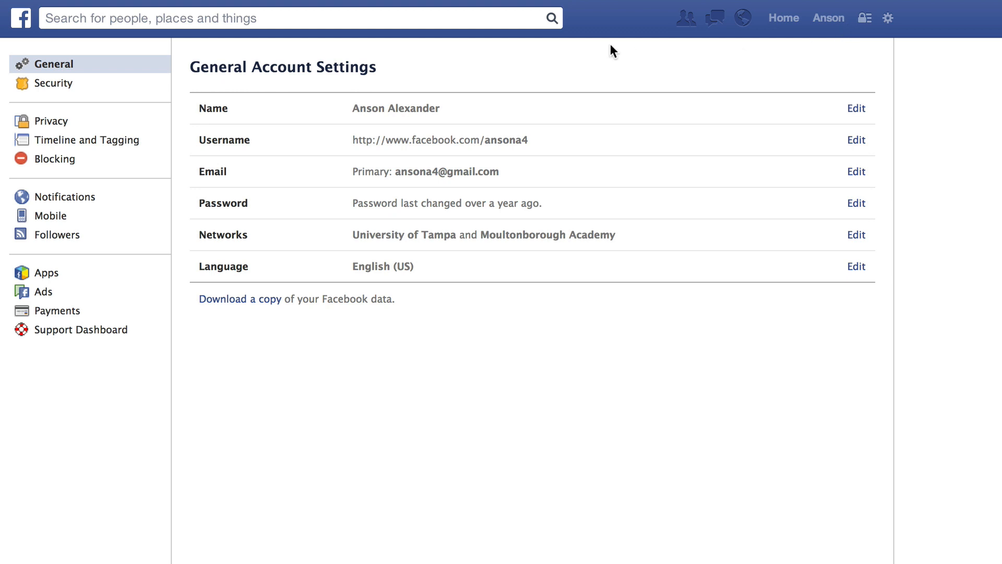
mouse_move(355, 208)
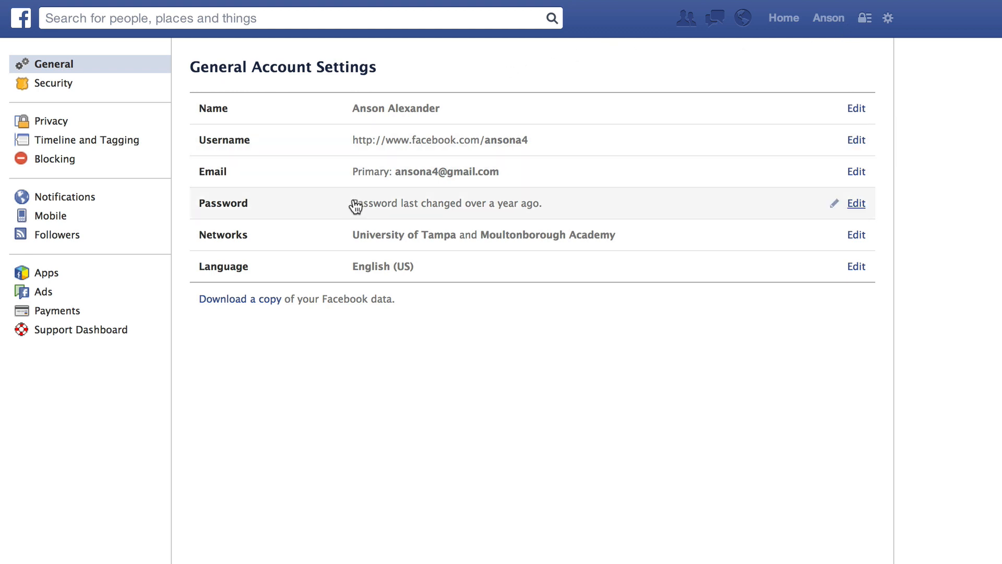
mouse_move(861, 203)
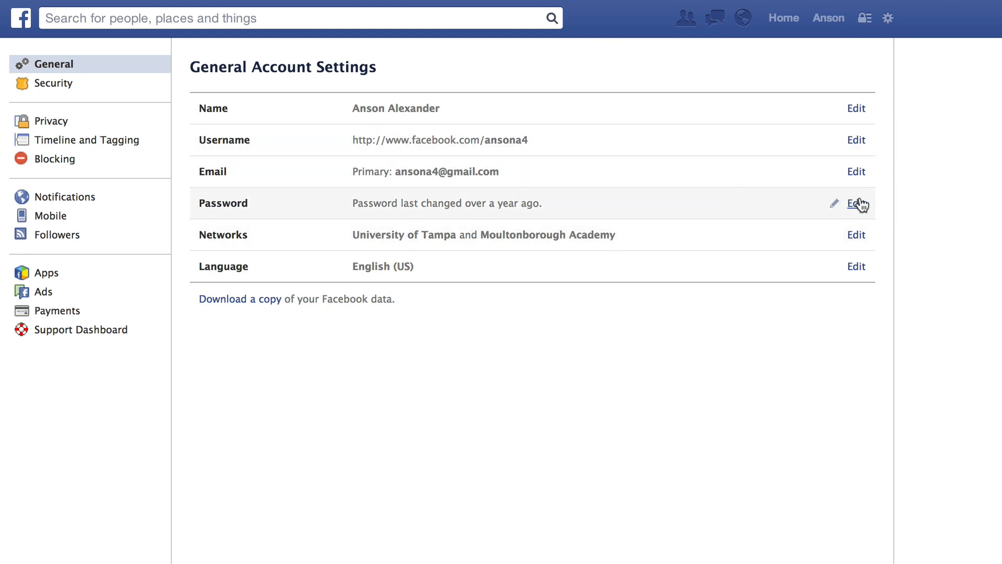
click(855, 203)
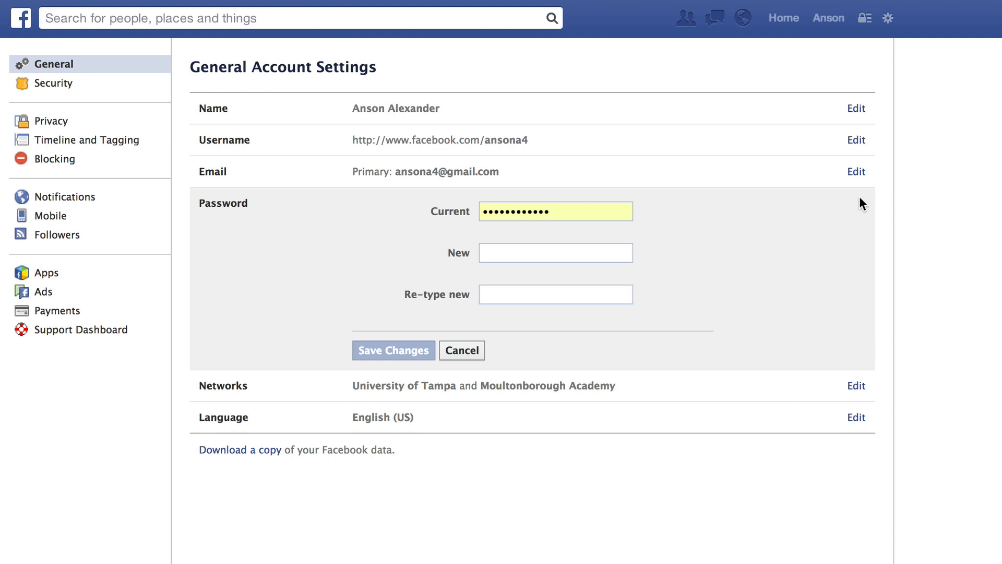
mouse_move(459, 181)
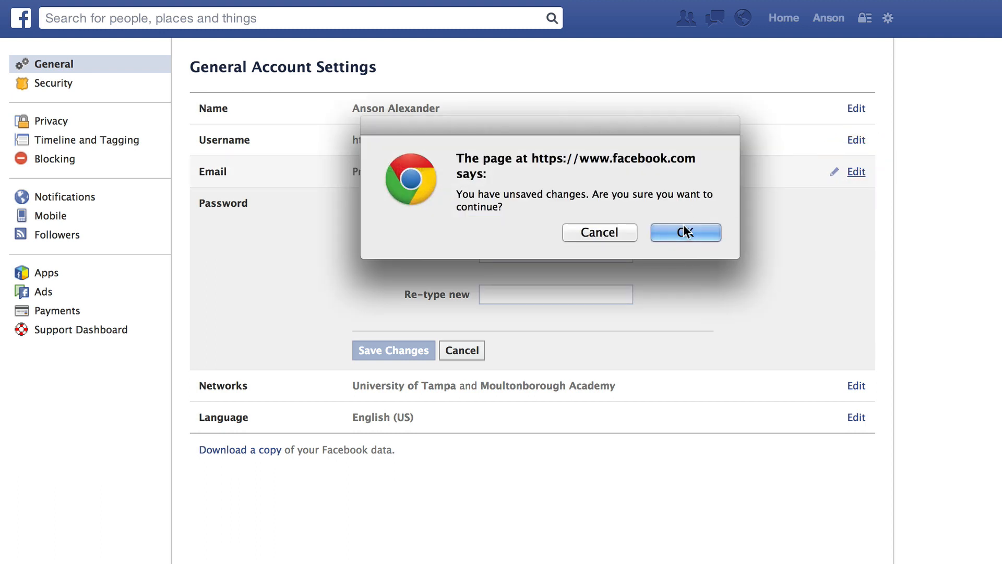
click(685, 232)
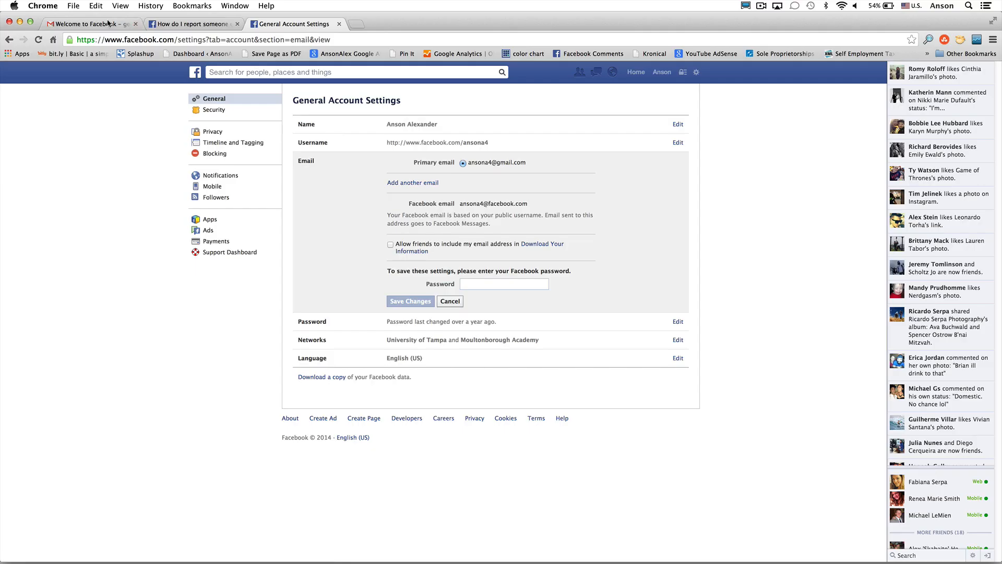
- Switch to Gmail, return to the message list, and search for 'welcome to facebook'
click(84, 26)
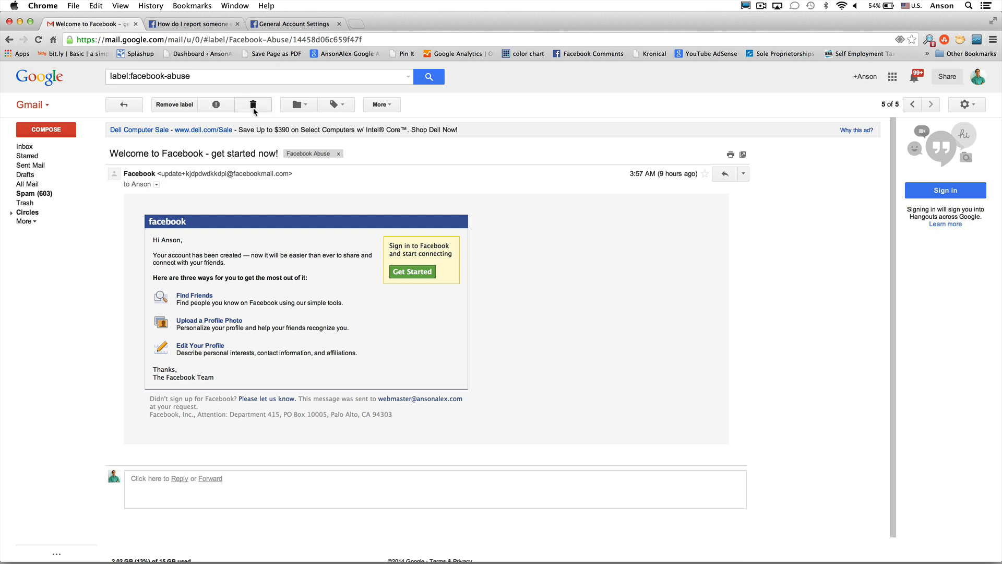
mouse_move(124, 105)
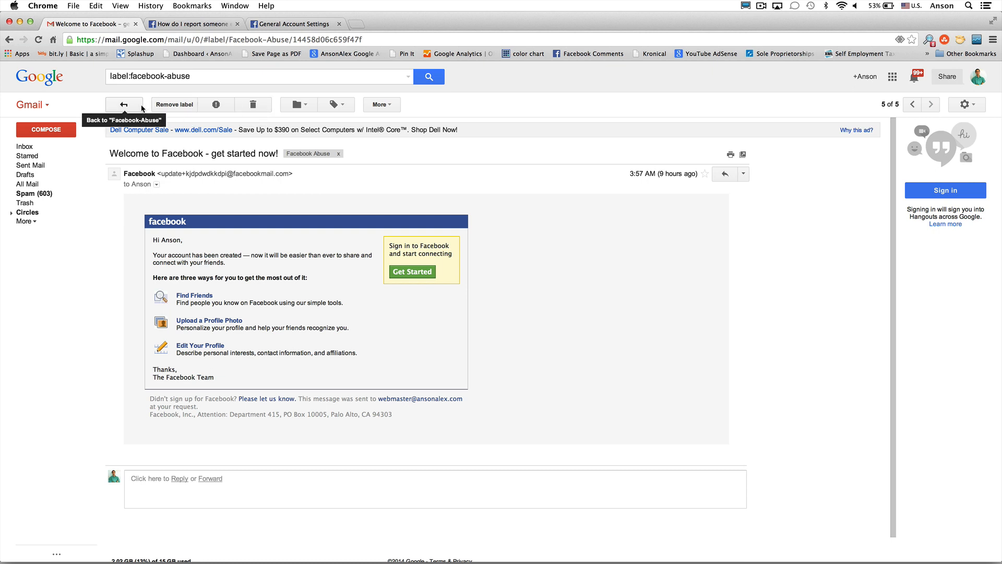
mouse_move(198, 206)
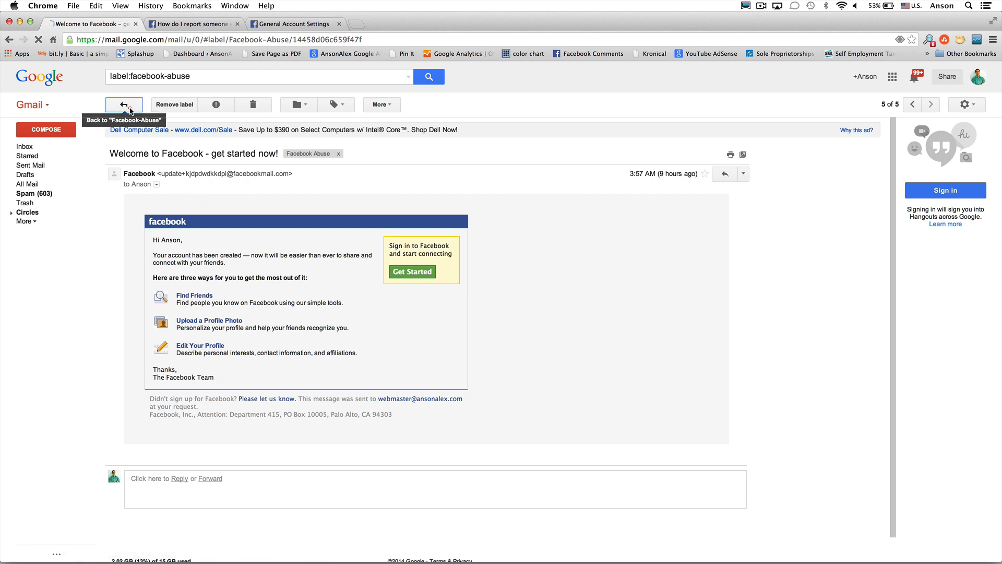
click(124, 104)
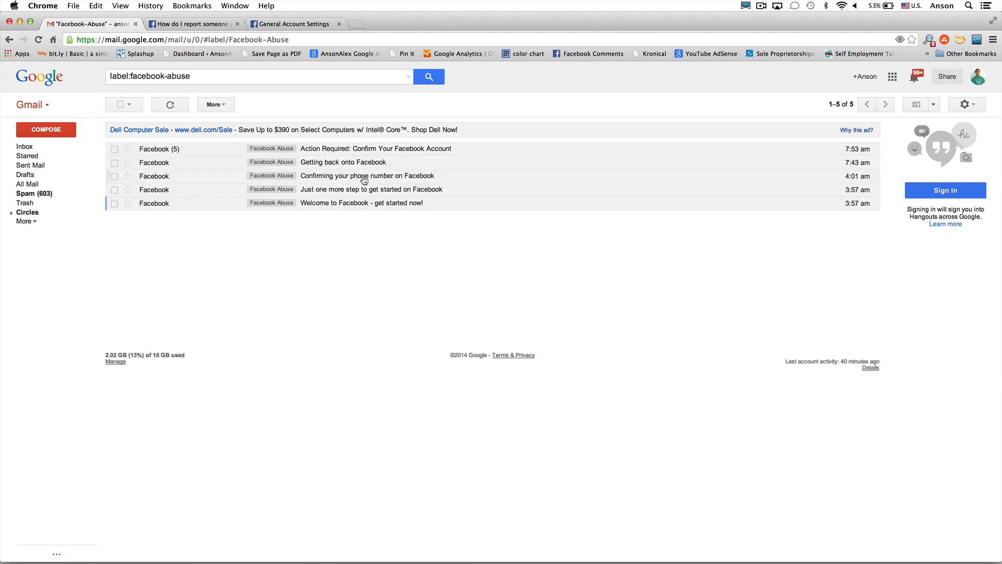
mouse_move(342, 206)
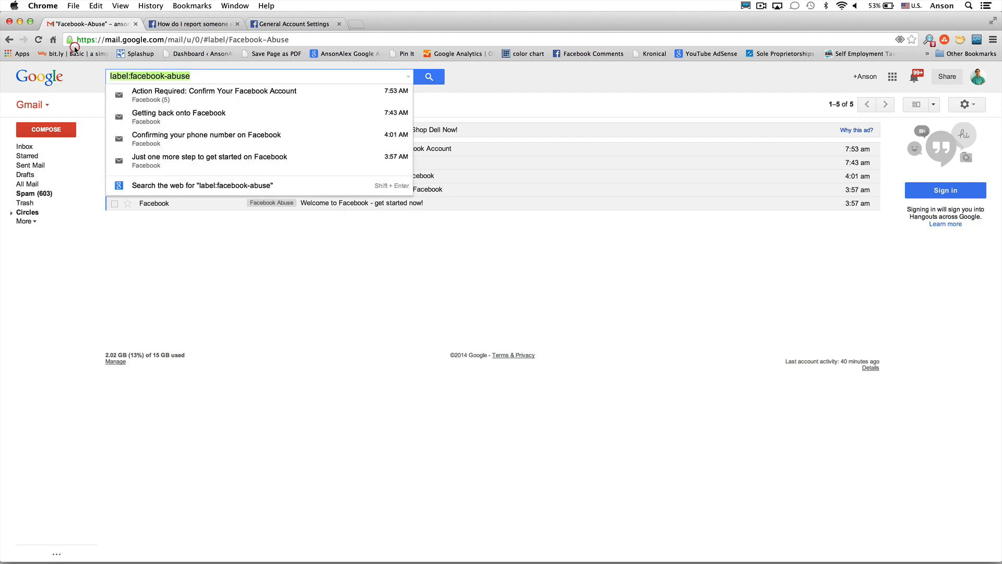
text(welcome to faceb)
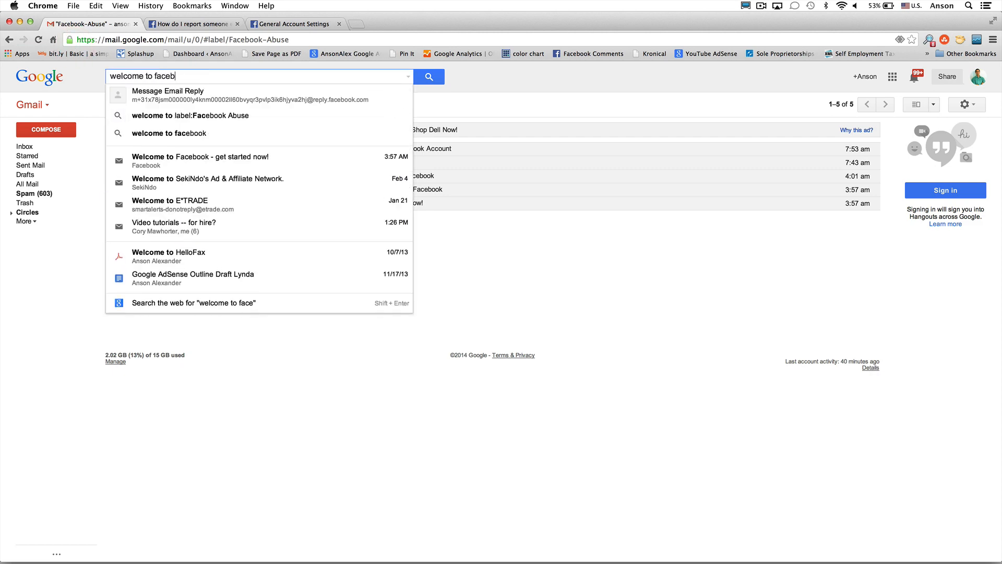
click(169, 133)
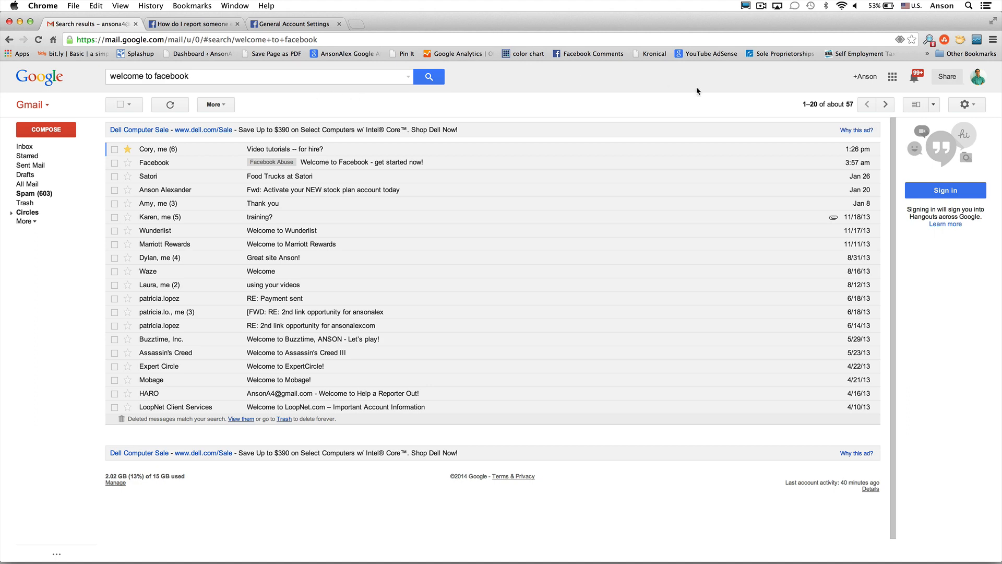
- Quote the Subject to search exactly 'welcome to facebook', then reopen the search options
click(406, 77)
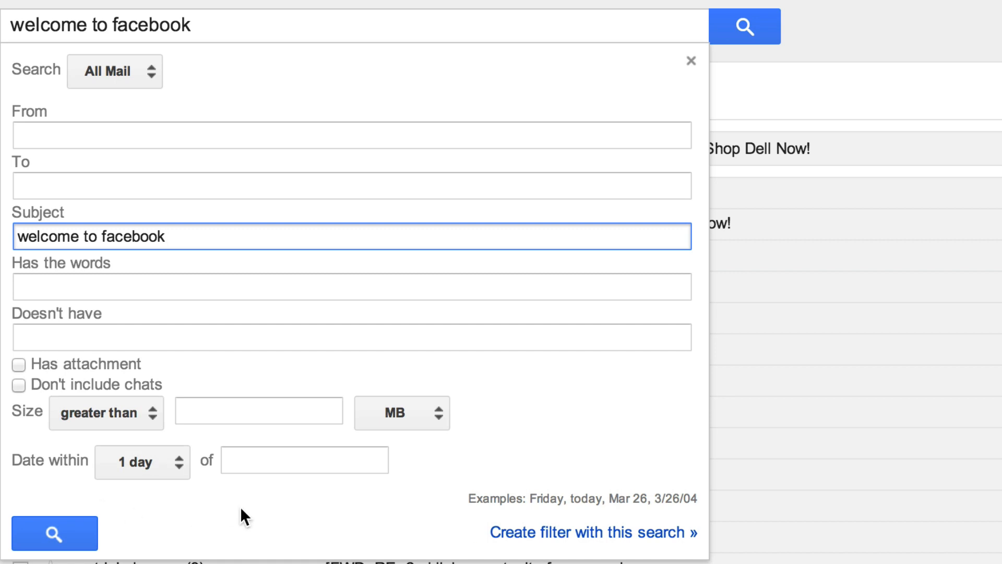
text(")
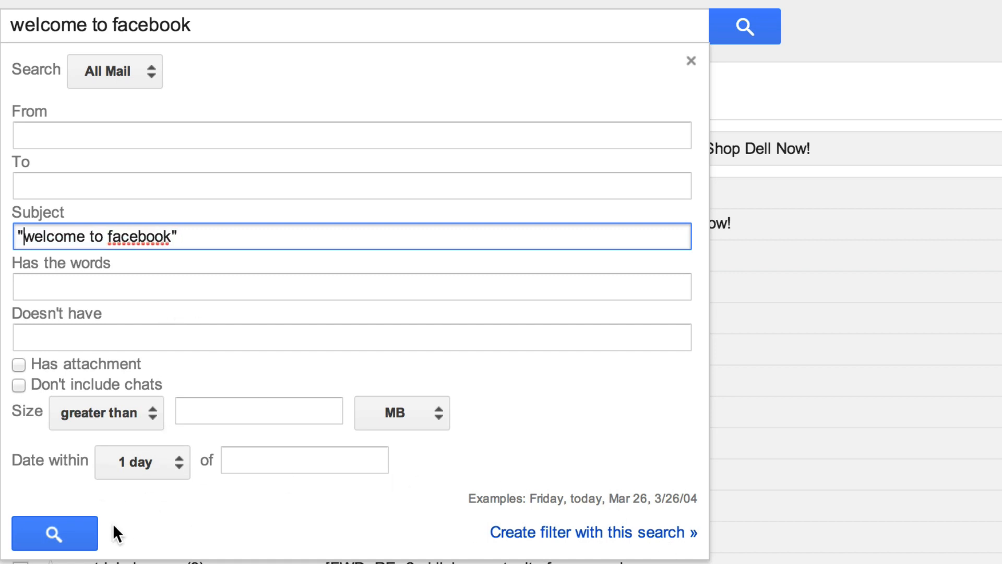
click(50, 534)
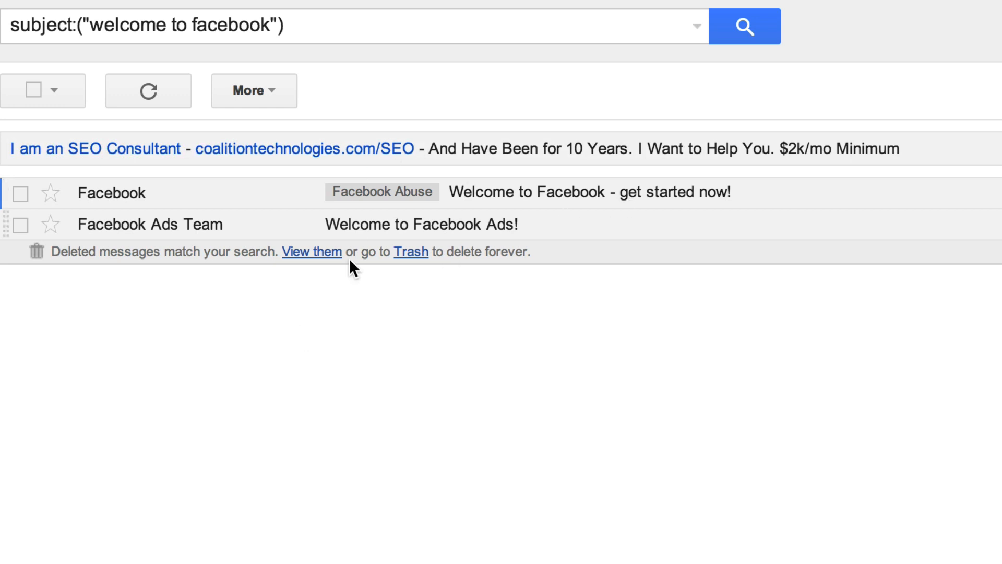
mouse_move(414, 452)
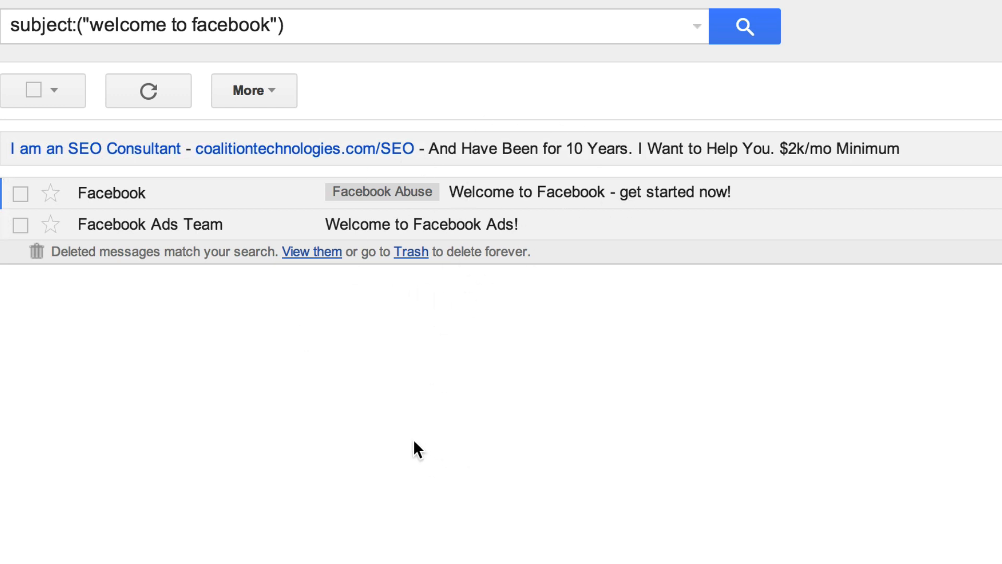
click(697, 26)
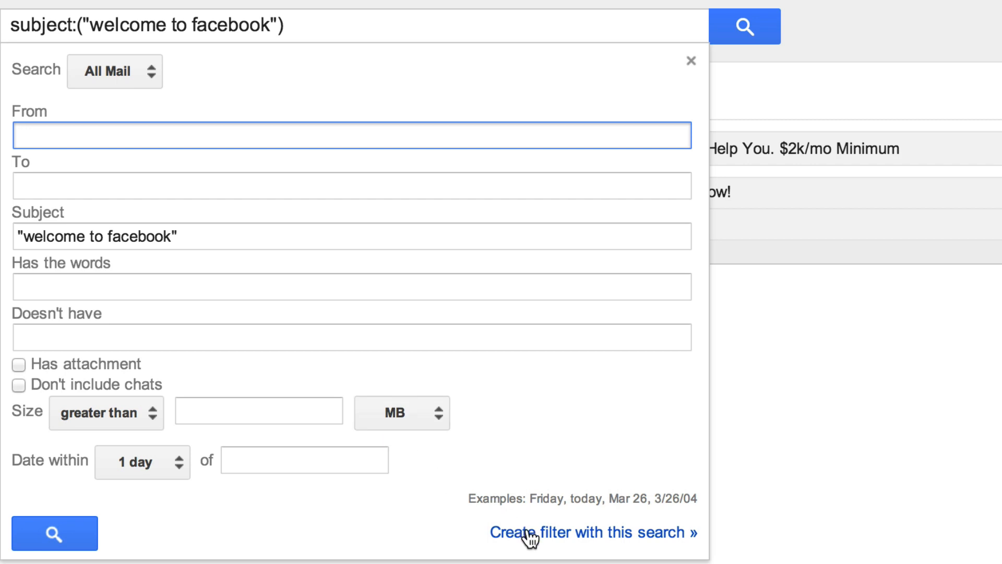
mouse_move(8, 249)
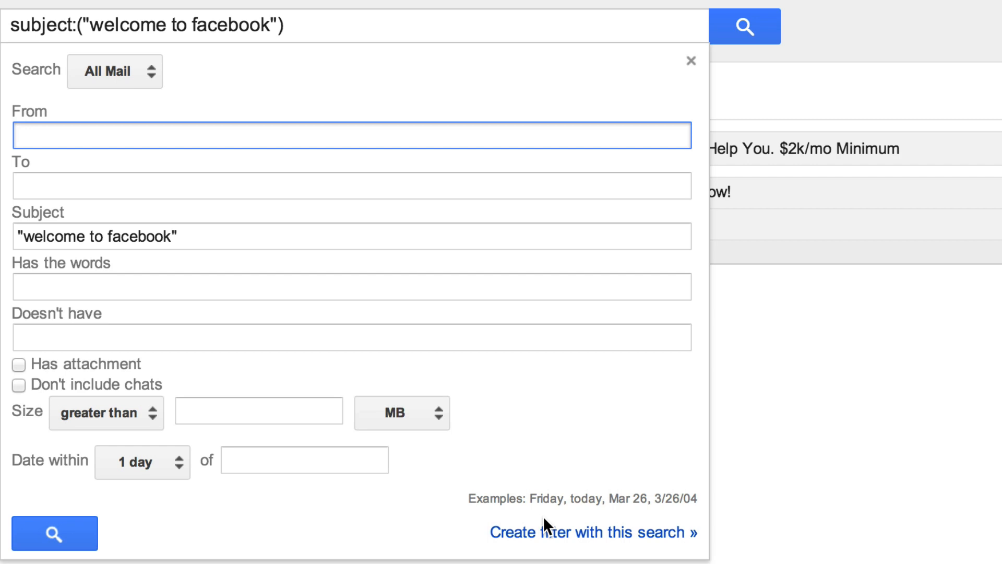
- Start a filter from this search that deletes matches, including the 2 existing conversations
click(592, 534)
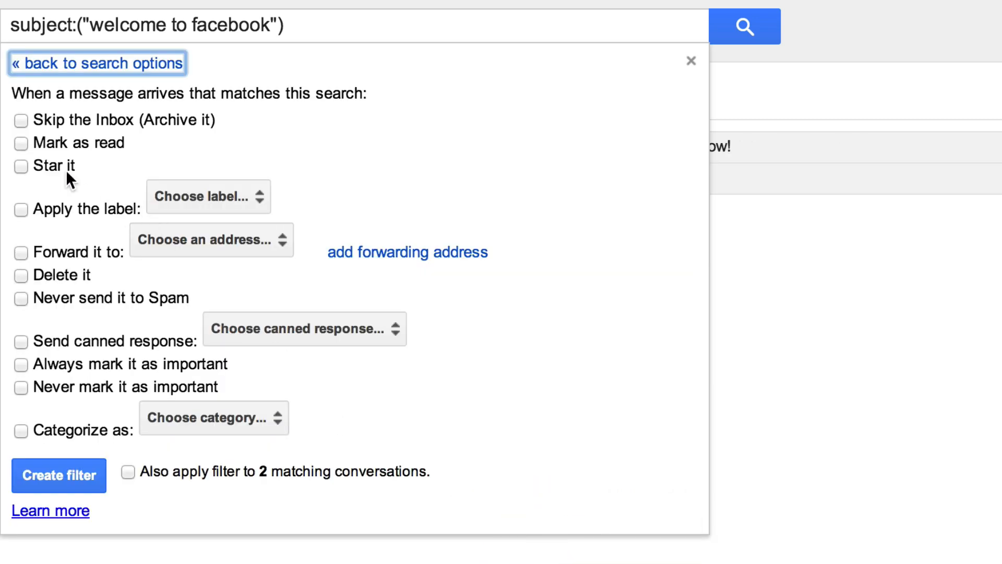
mouse_move(30, 332)
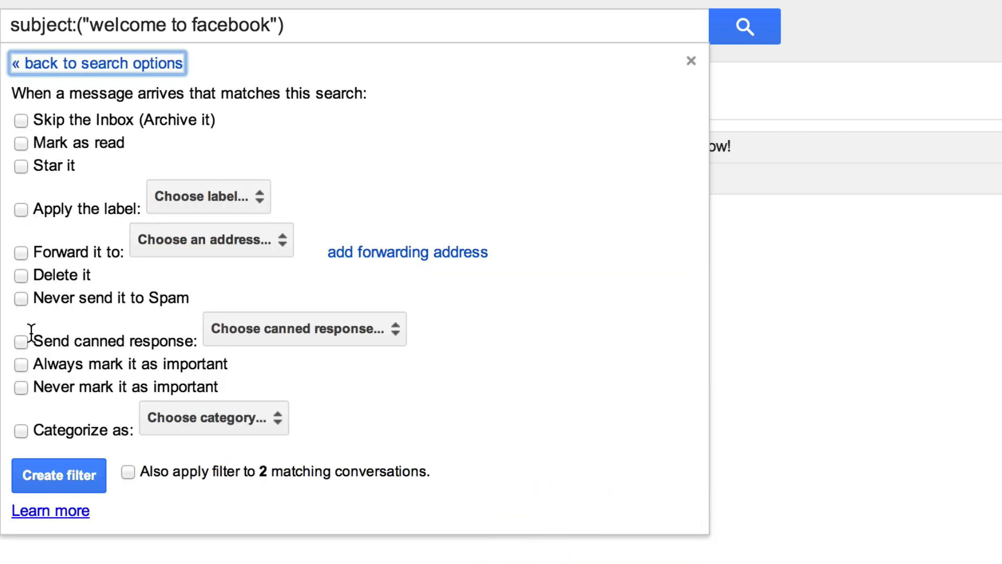
mouse_move(40, 202)
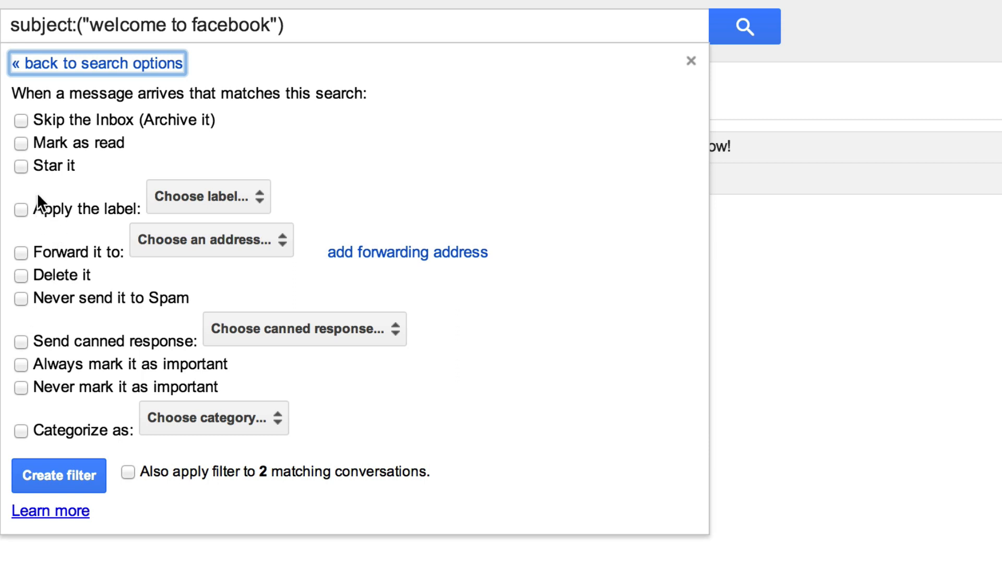
mouse_move(26, 281)
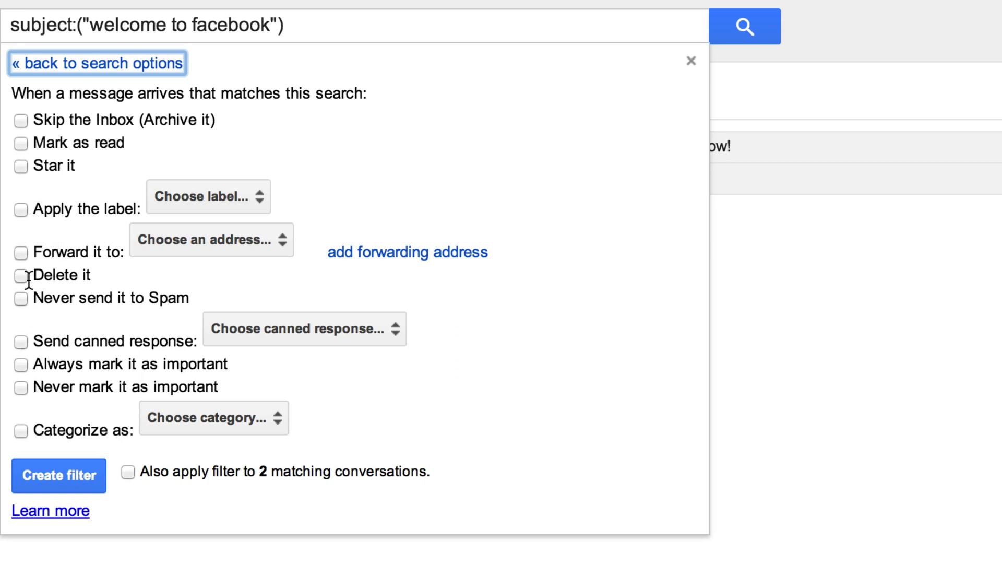
click(20, 275)
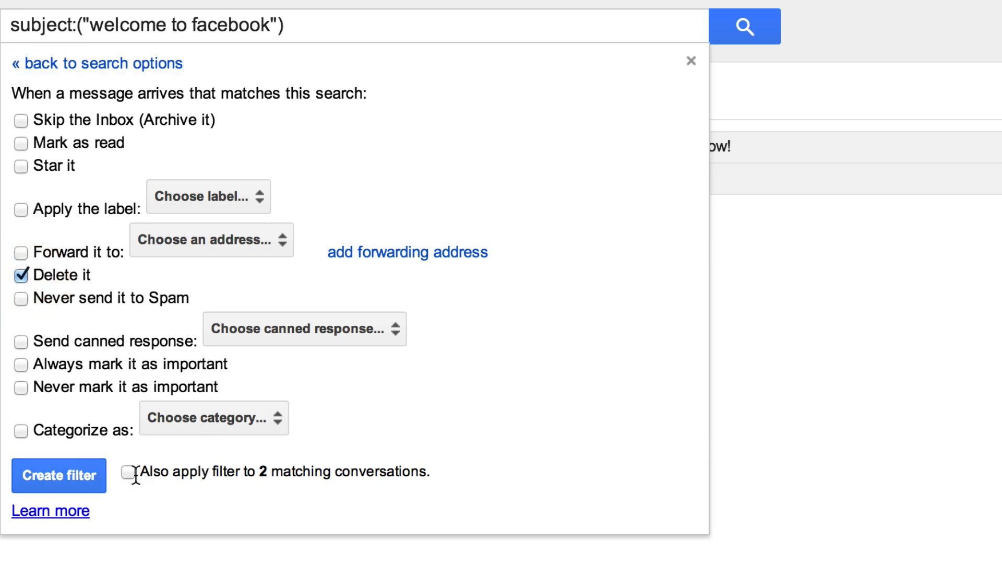
click(128, 473)
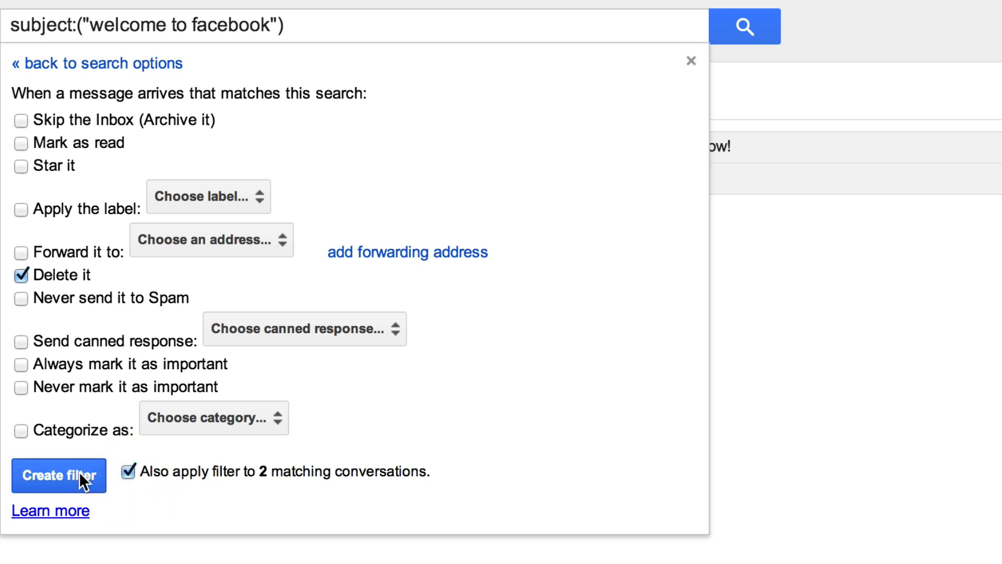